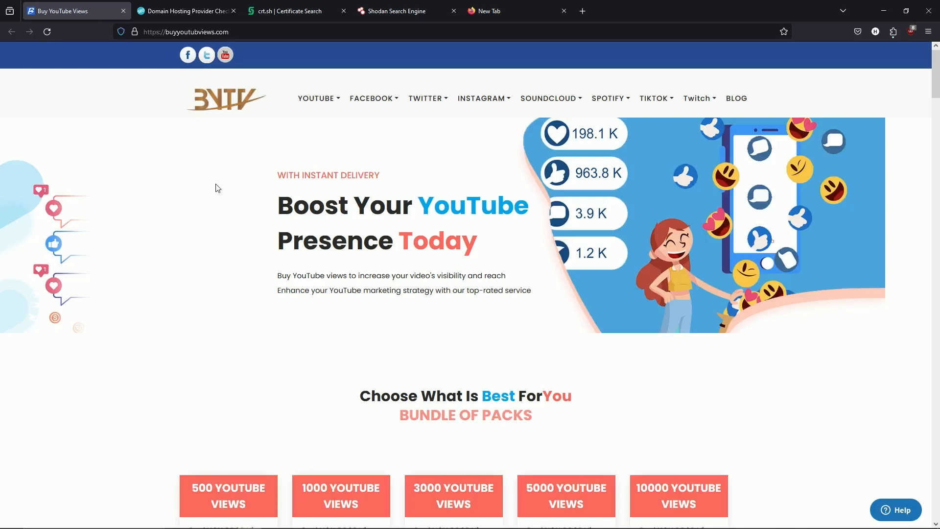
mouse_move(166, 47)
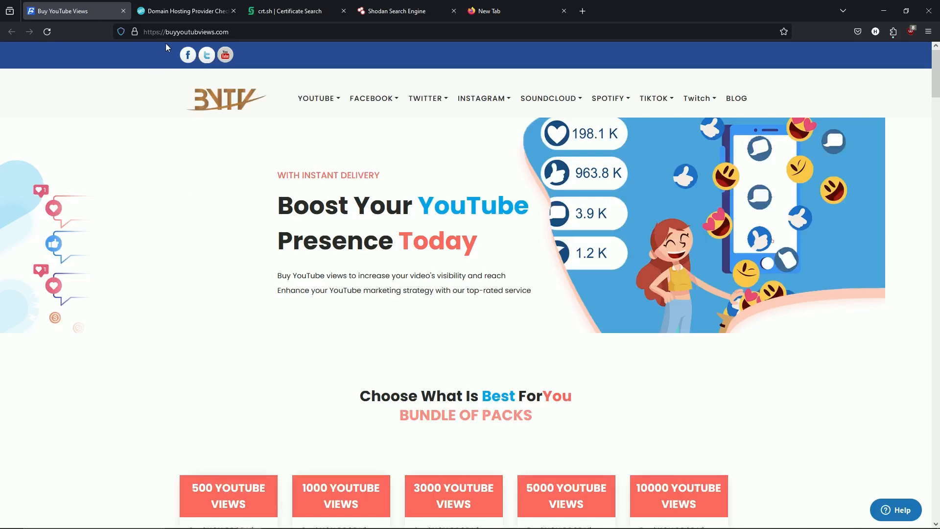
mouse_move(340, 67)
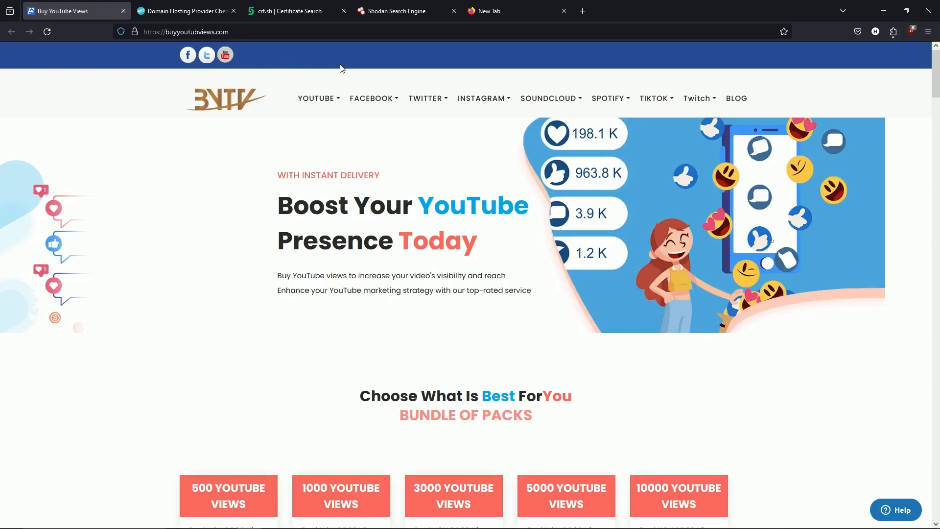
mouse_move(537, 373)
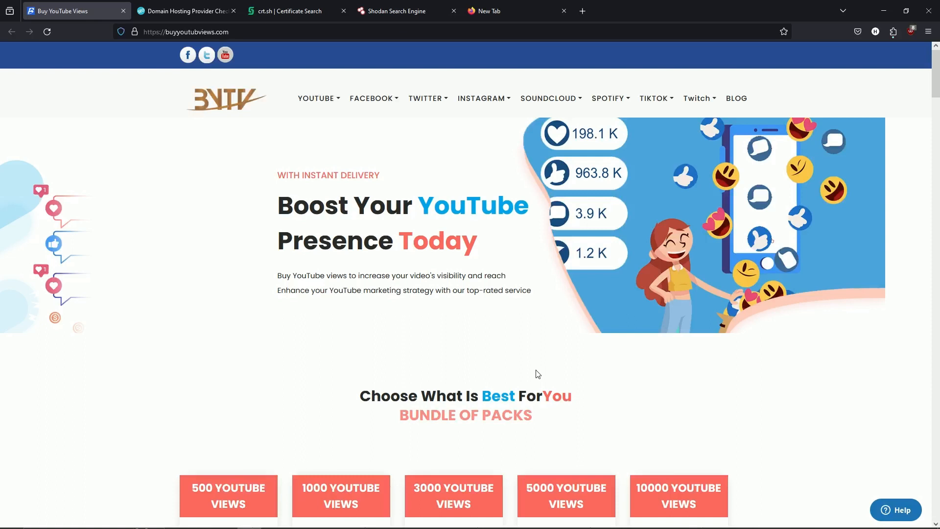
mouse_move(528, 365)
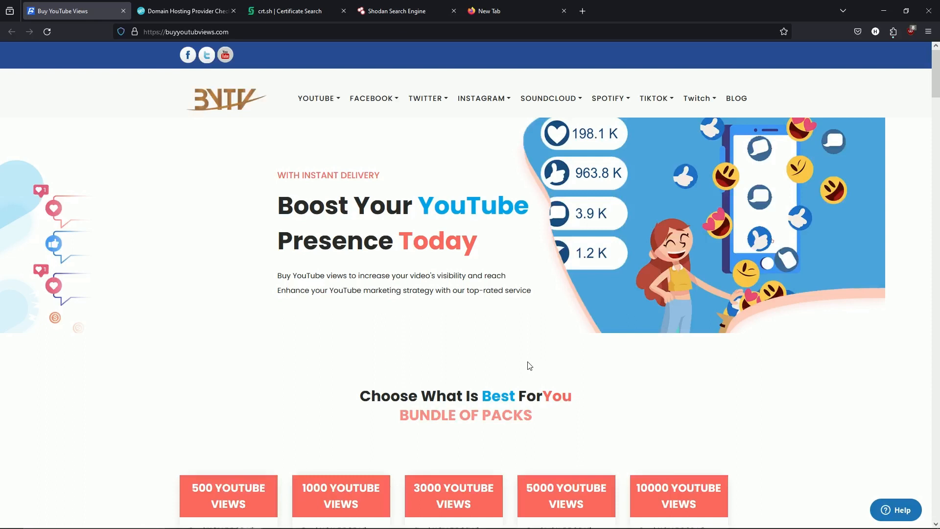
mouse_move(420, 303)
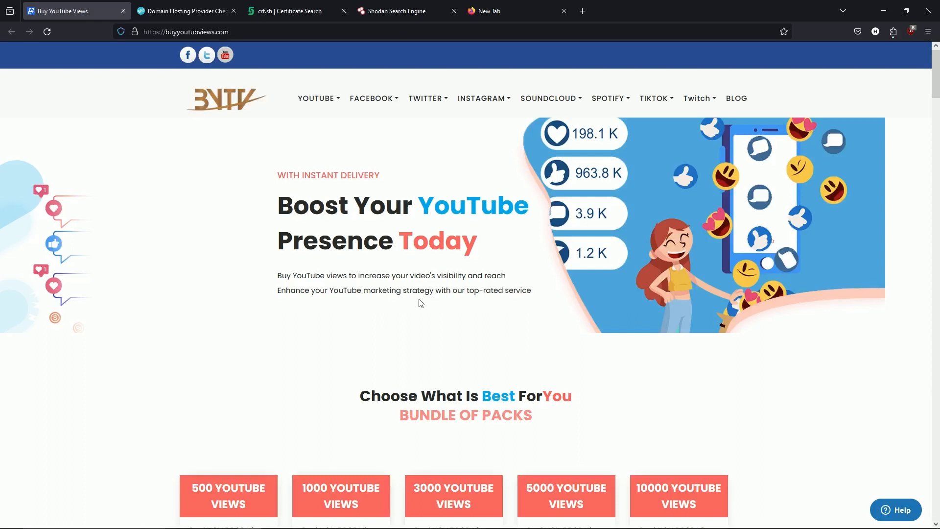
Search crt.sh for buyyoutubviews.com and review the certificate table with mail, webdisk and panel subdomains
left_click(183, 10)
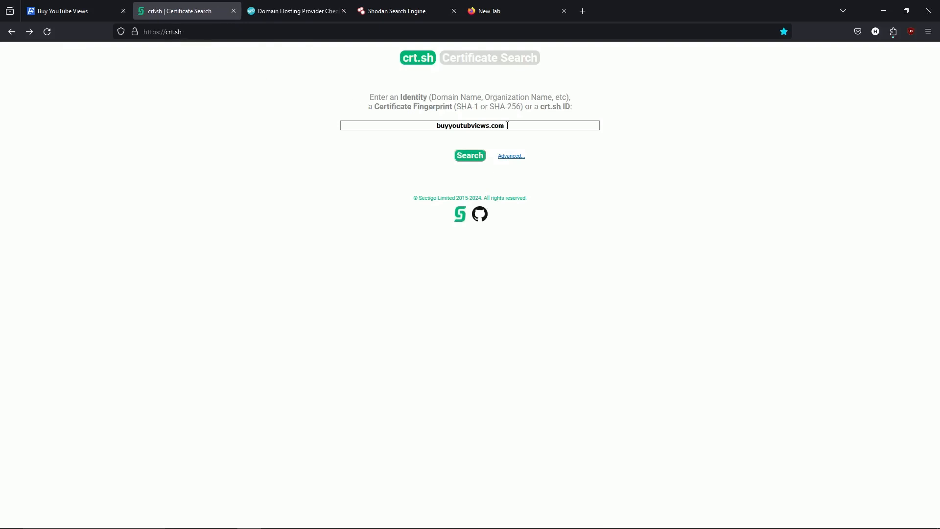
left_click(469, 156)
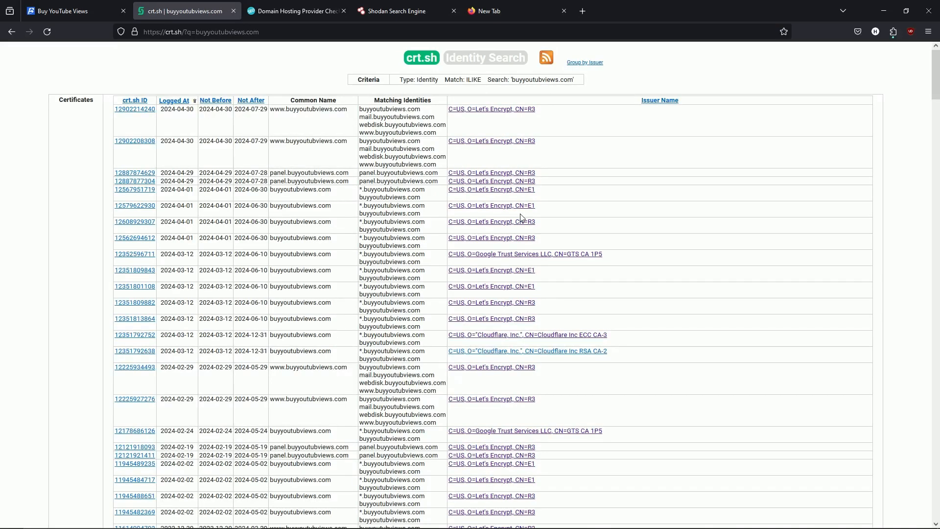
mouse_move(310, 99)
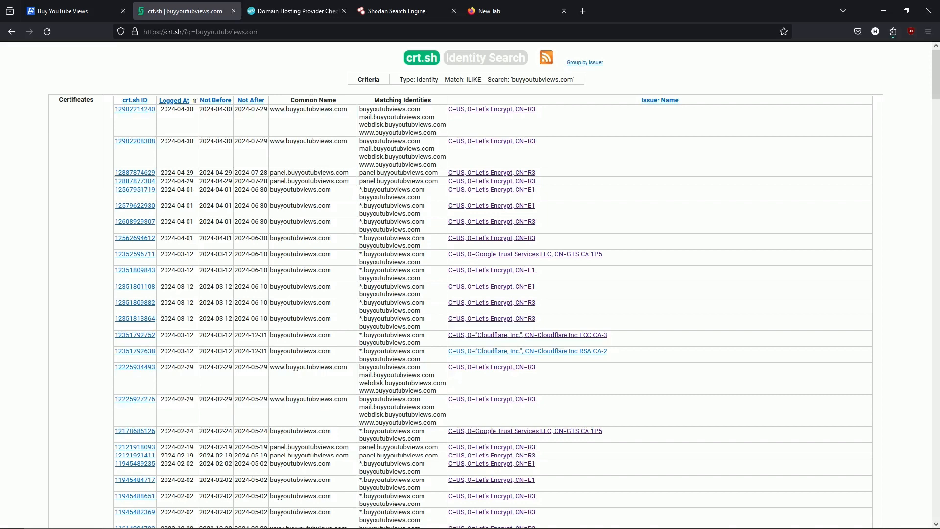
scroll("down", 3)
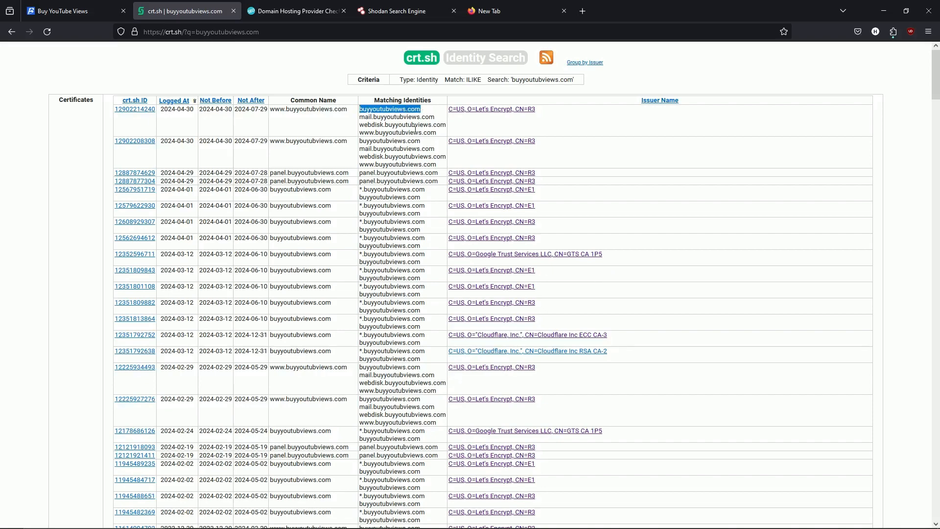
scroll("down", 3)
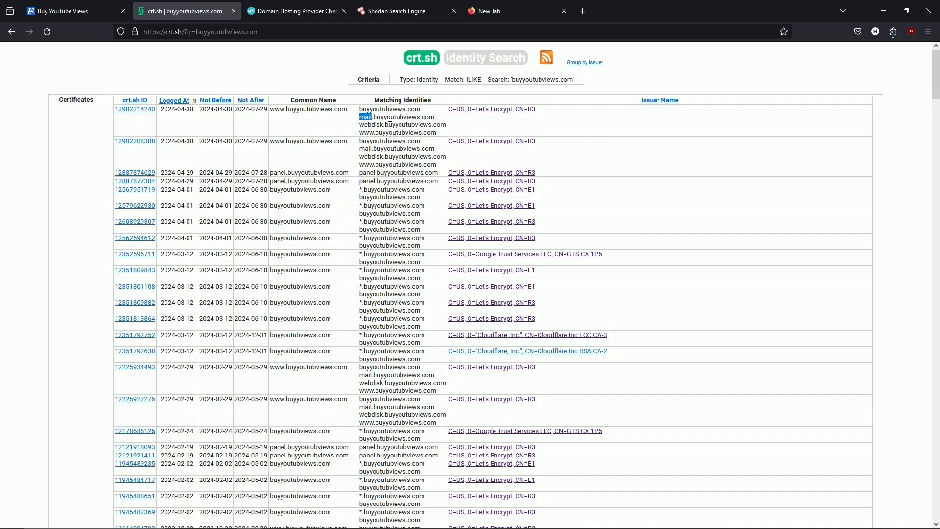
scroll("down", 3)
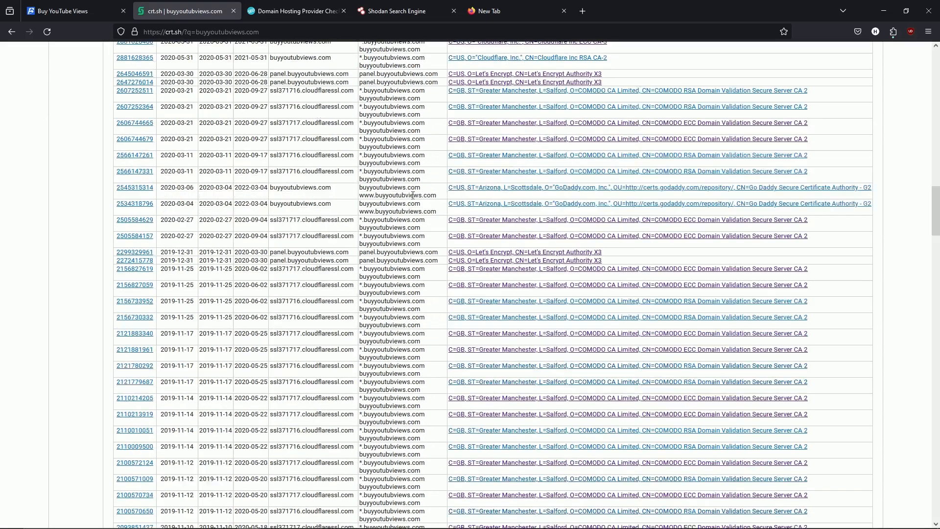
scroll("down", 3)
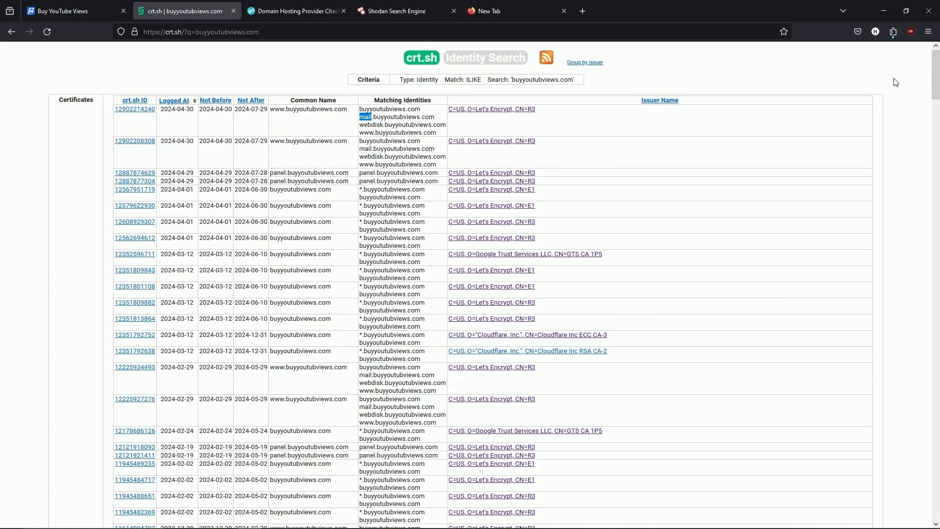
mouse_move(568, 163)
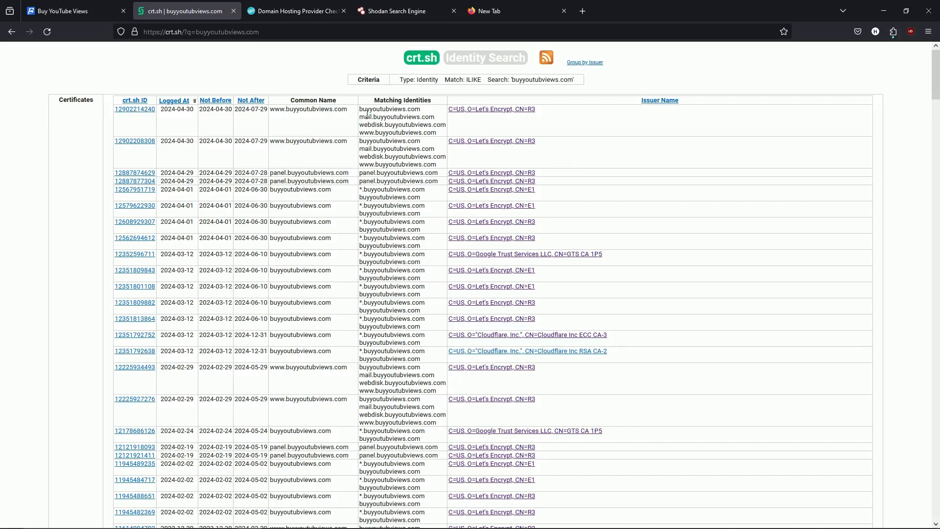
Check mail.buyyoutubviews.com in the Hosting Checker, revealing IP 172.66.40.115 on Cloudflare
right_click(397, 116)
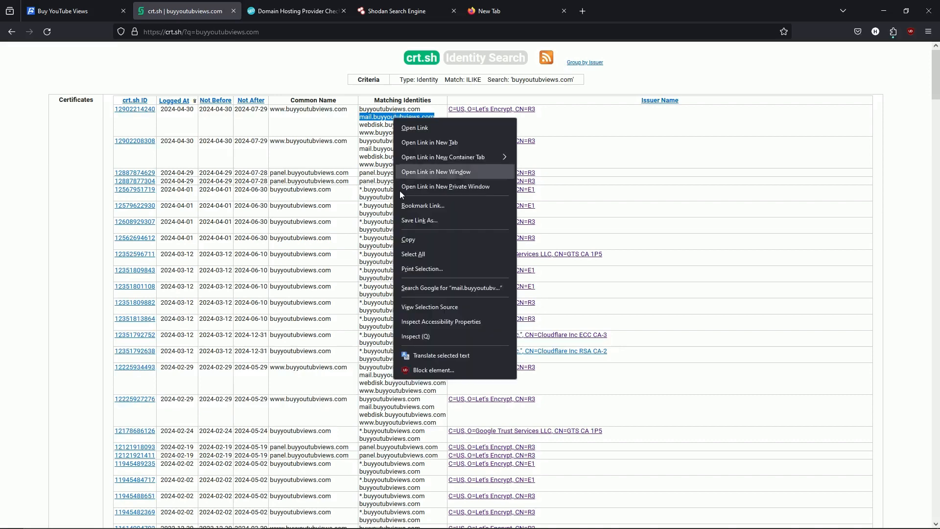
left_click(294, 10)
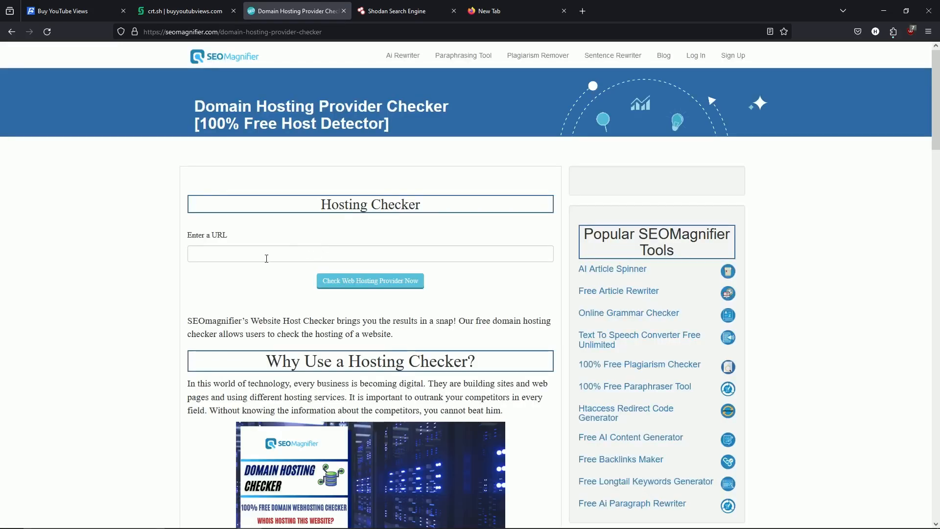
left_click(370, 281)
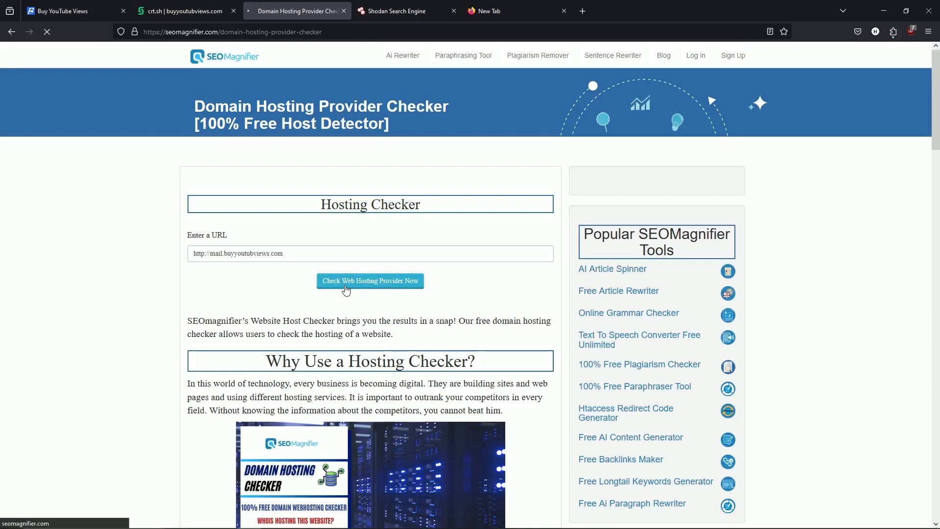
left_click(369, 281)
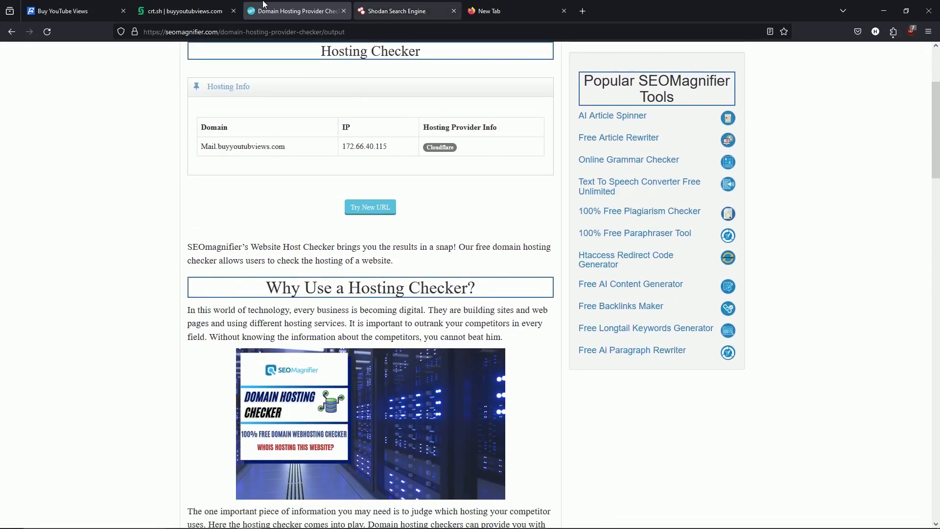
Review more crt.sh certificate entries, then return to the hosting result
left_click(180, 11)
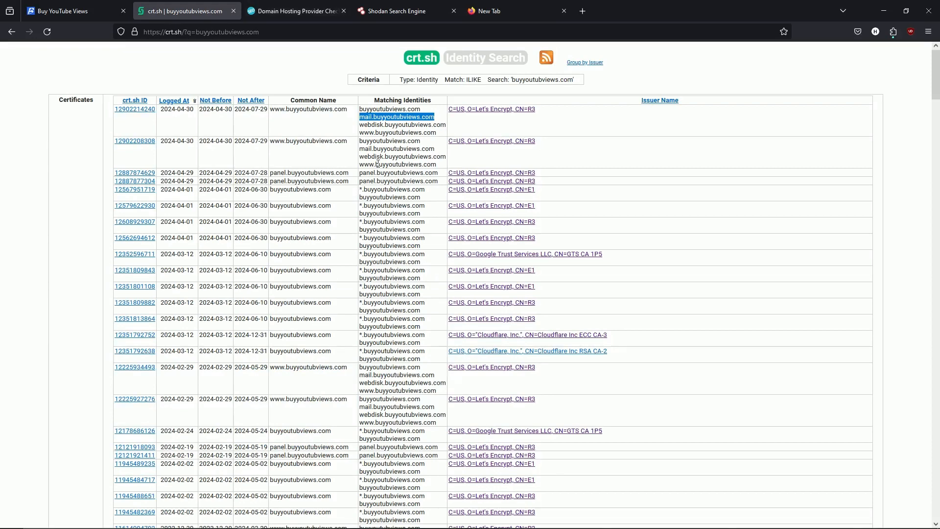
scroll("down", 3)
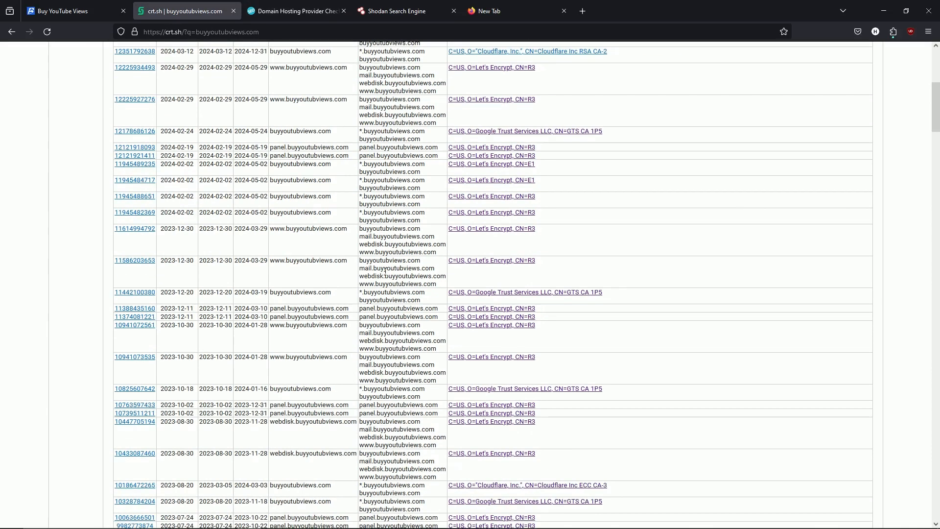
left_click(296, 11)
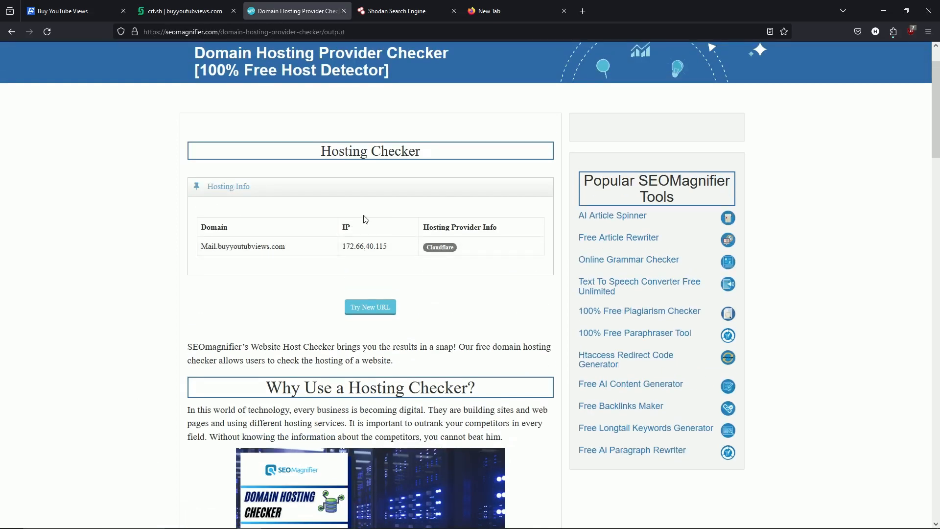
mouse_move(393, 222)
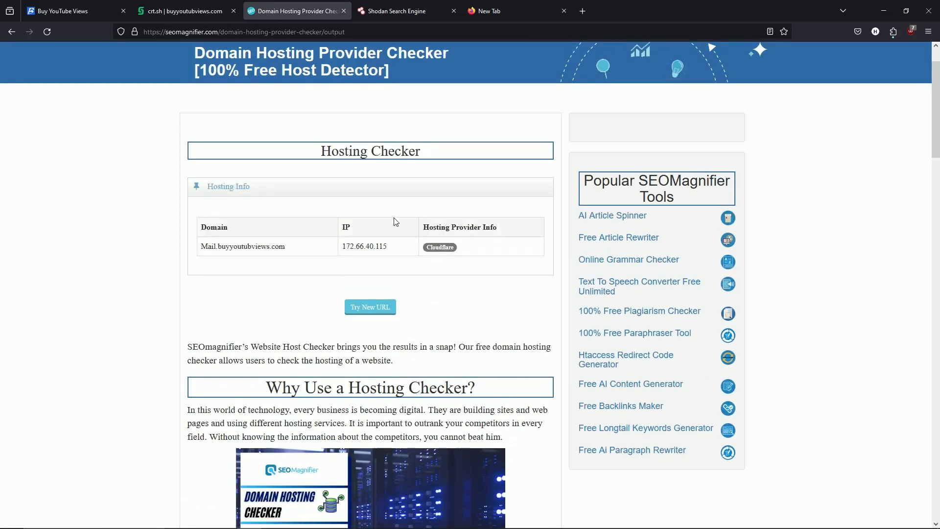
Run the Shodan query for SSL cert CN buyyoutubviews.com, returning host 97.74.191.55 on GoDaddy
left_click(407, 11)
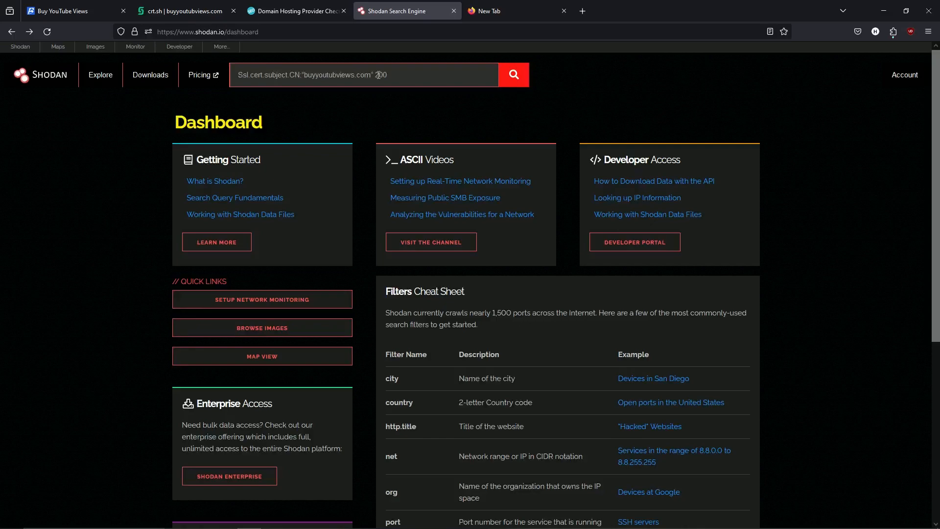
mouse_move(509, 100)
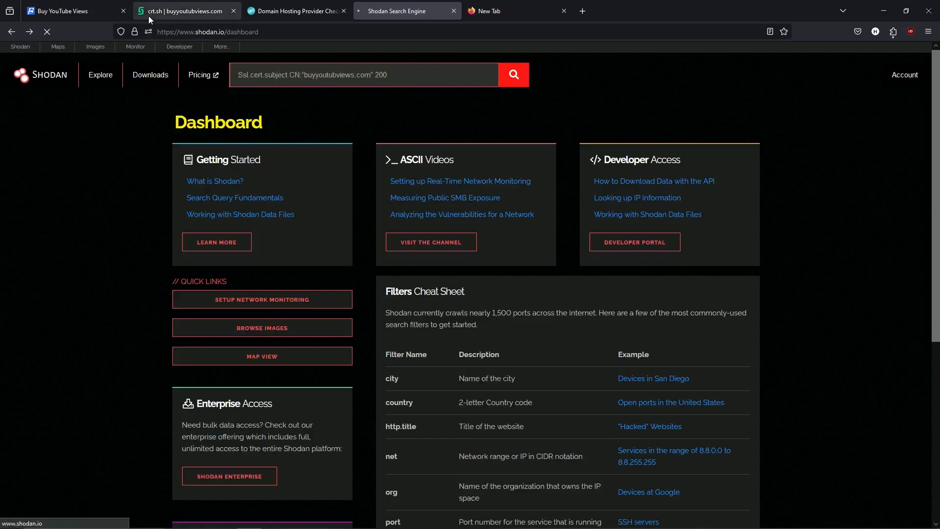
left_click(512, 74)
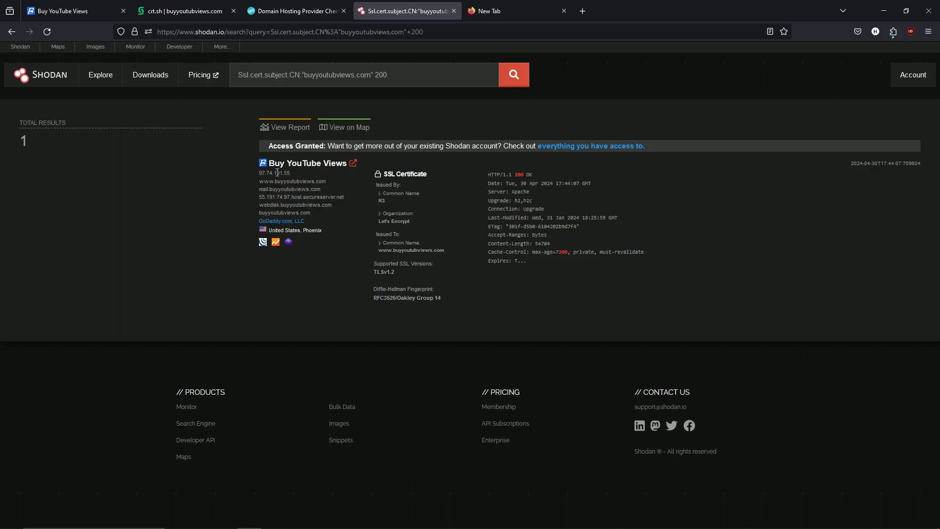
mouse_move(255, 175)
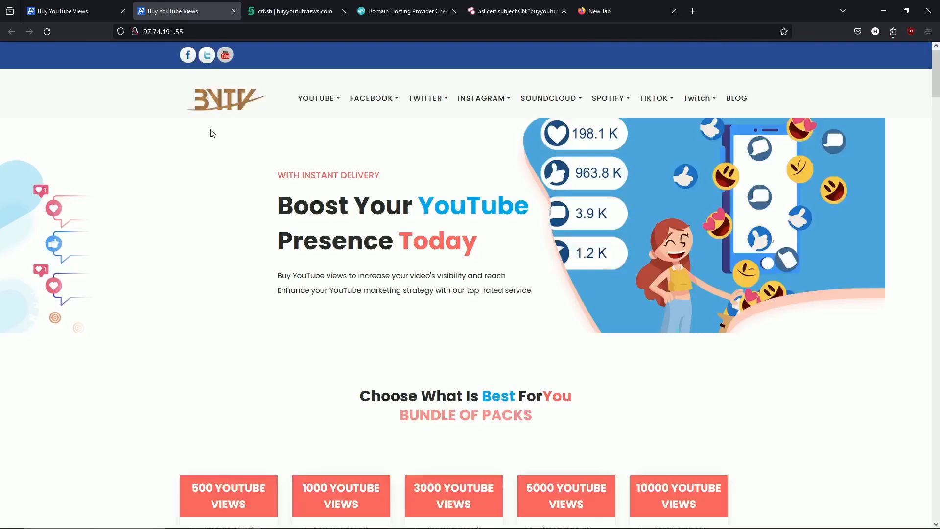
Scroll through the Buy YouTube Views site served directly from 97.74.191.55
scroll("down", 3)
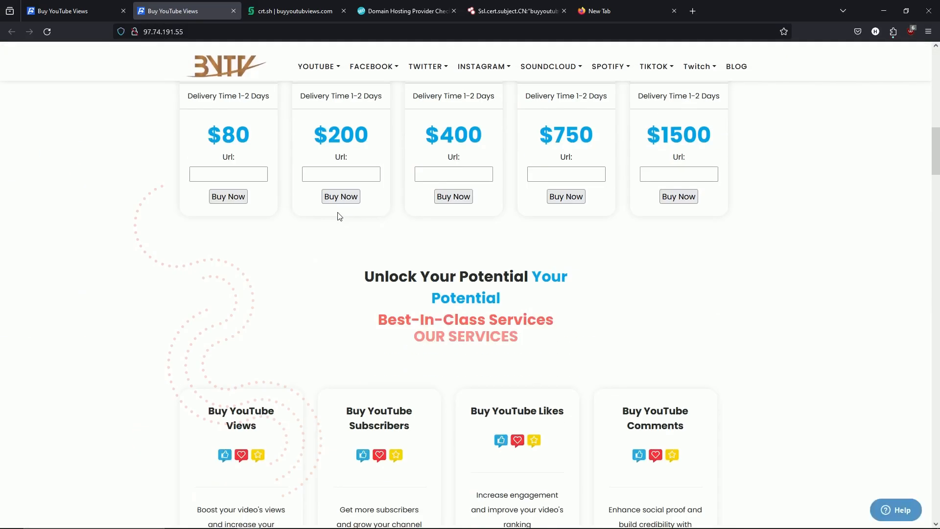
scroll("up", 3)
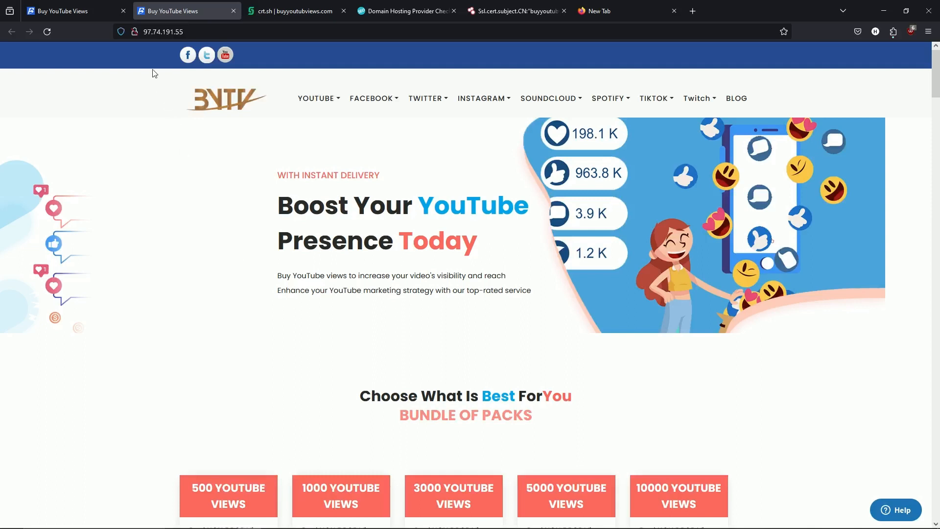
mouse_move(168, 75)
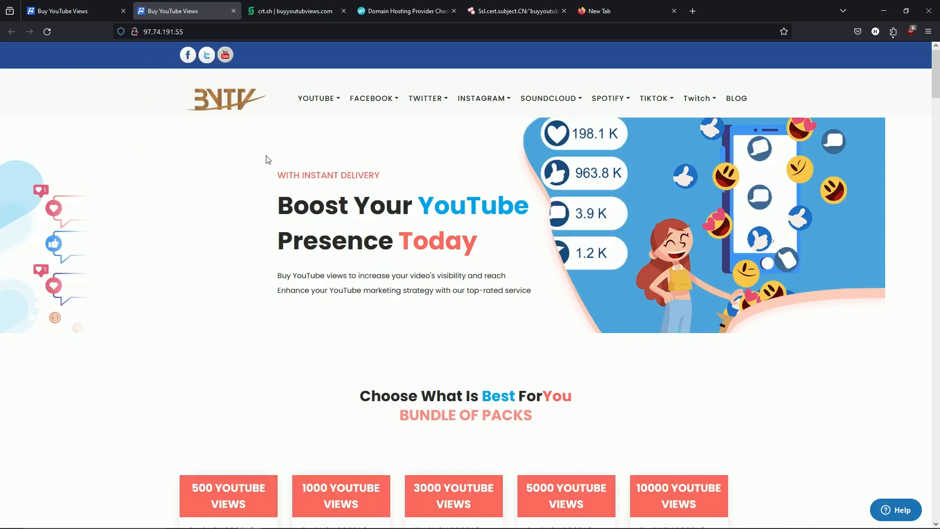
mouse_move(243, 132)
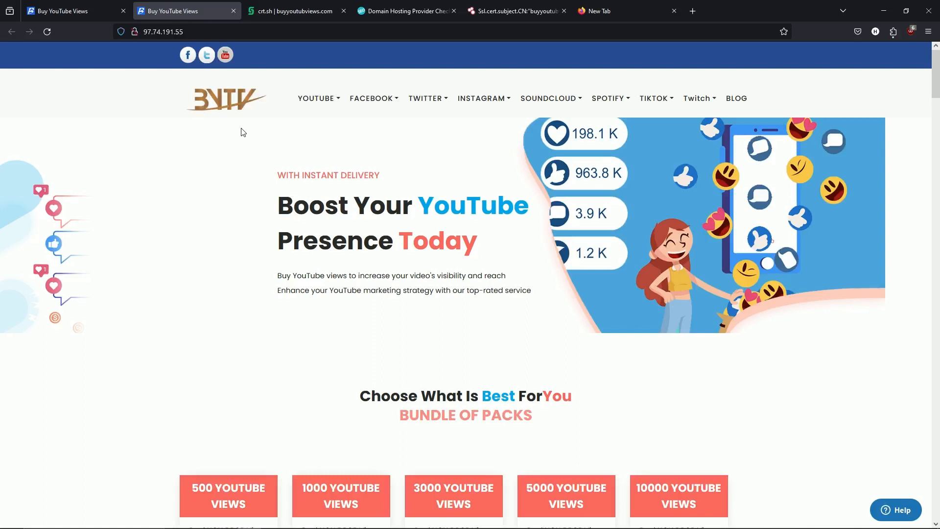